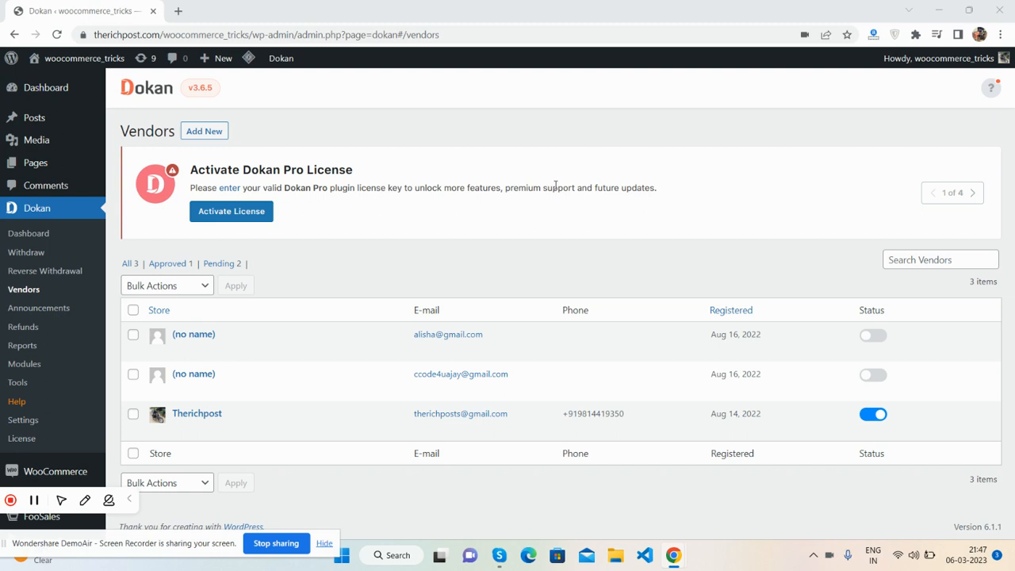
# Look over the Dokan dashboard overview and return to the vendors list in WordPress admin.
pyautogui.click(29, 233)
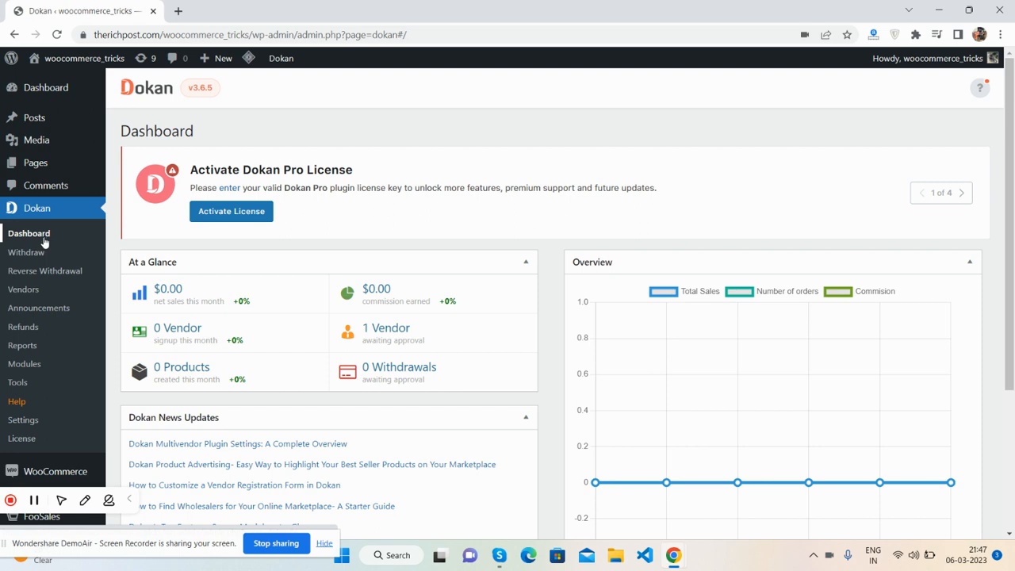
pyautogui.click(956, 194)
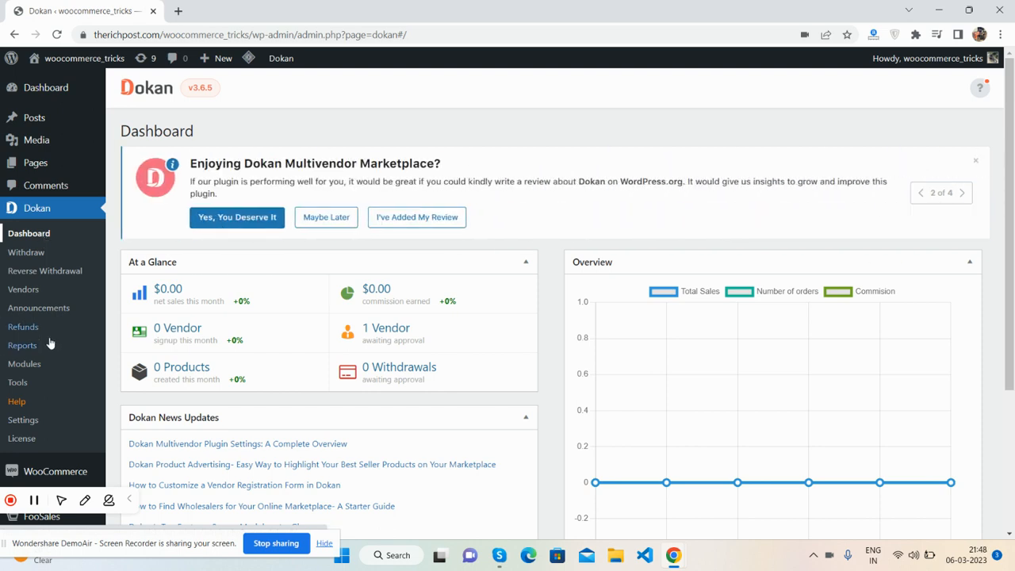
pyautogui.click(22, 289)
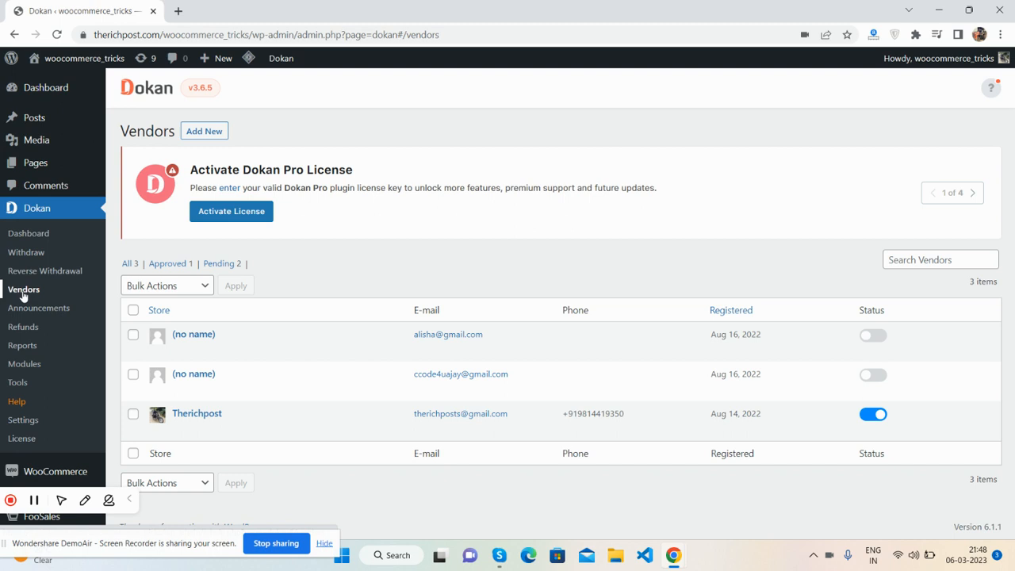
pyautogui.click(971, 193)
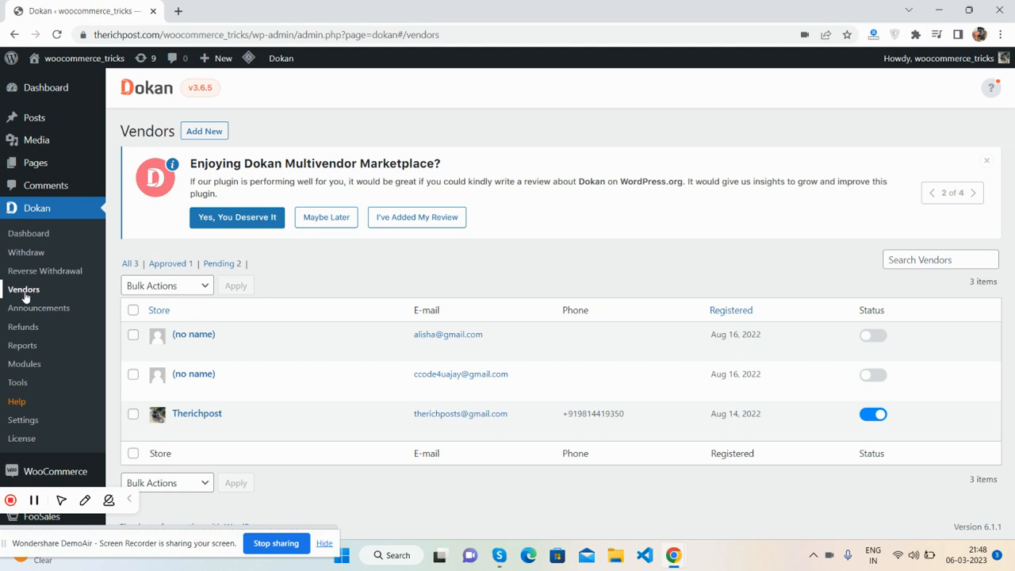
pyautogui.click(973, 193)
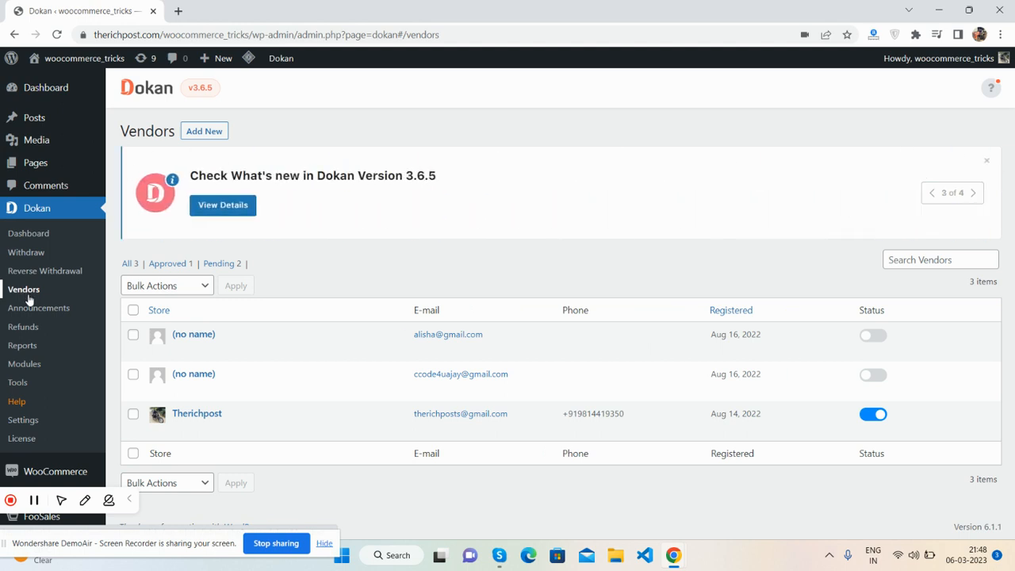
pyautogui.click(974, 194)
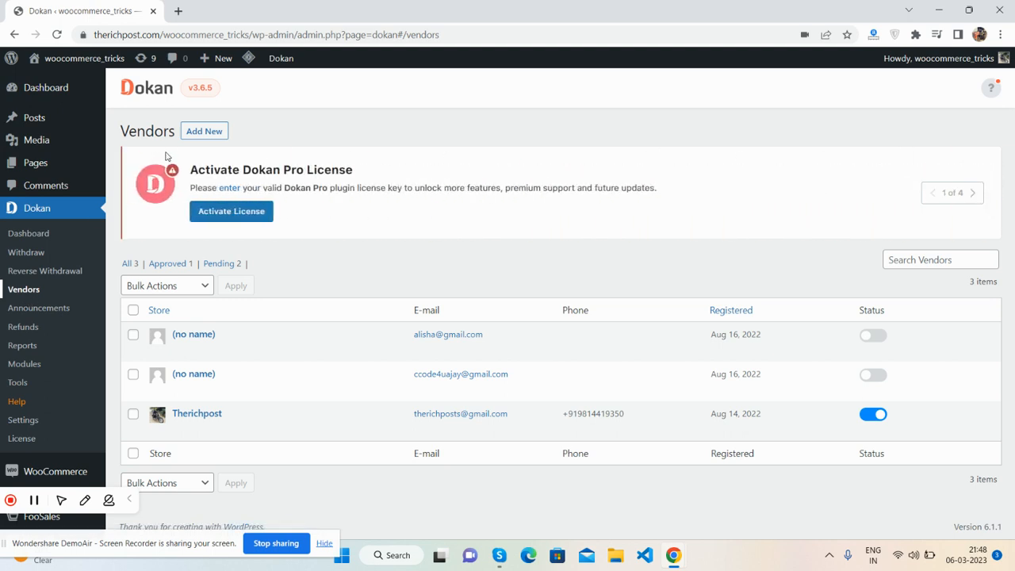
# Visit the public storefront and go to the vendor dashboard from the site menu.
pyautogui.click(82, 57)
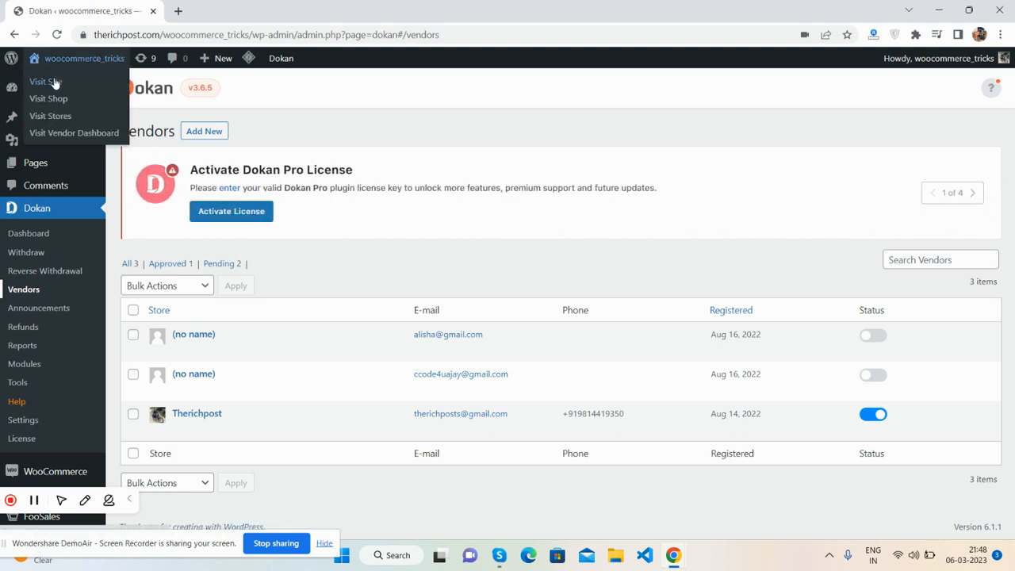
pyautogui.click(44, 81)
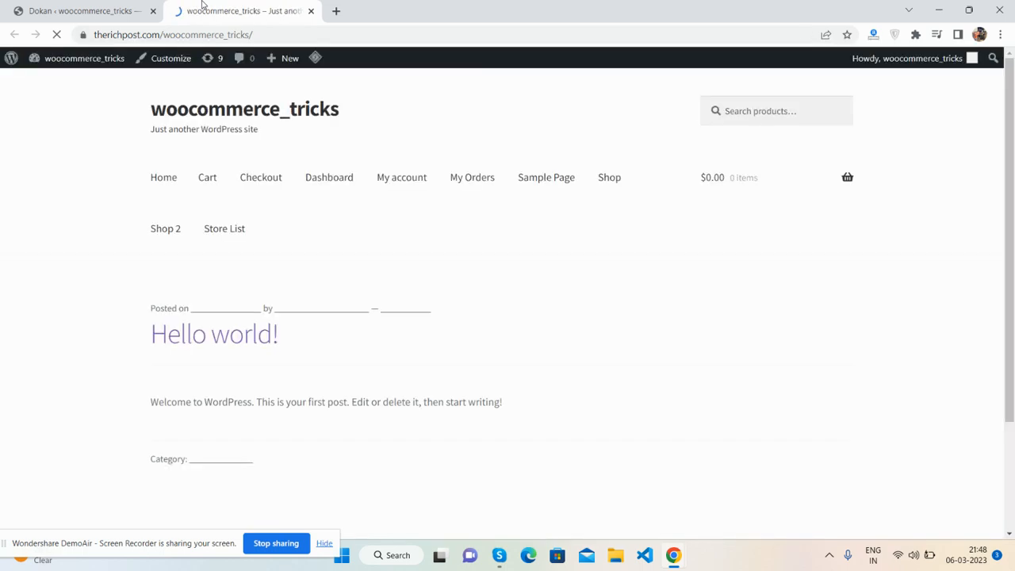
pyautogui.click(328, 178)
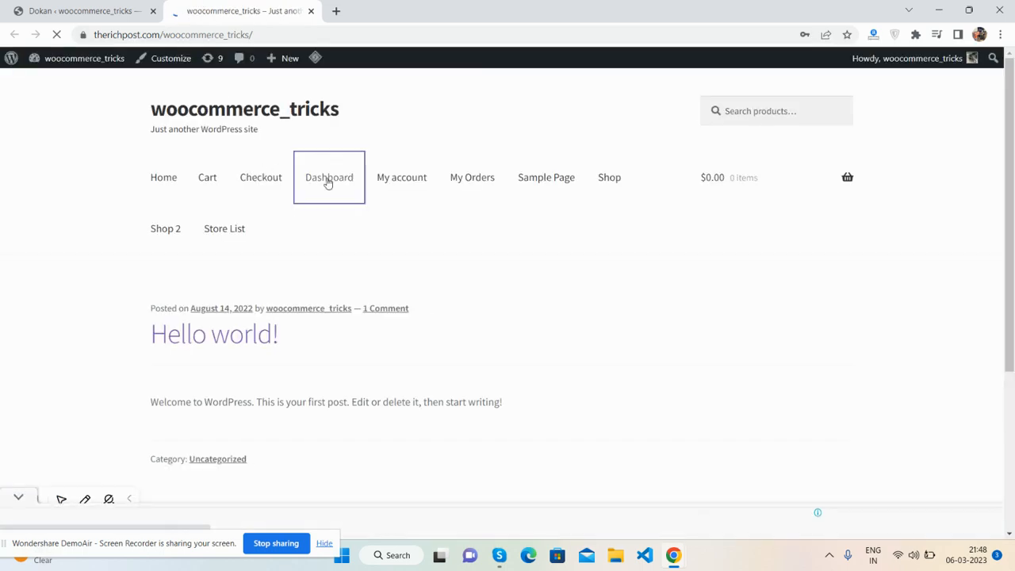
pyautogui.click(328, 178)
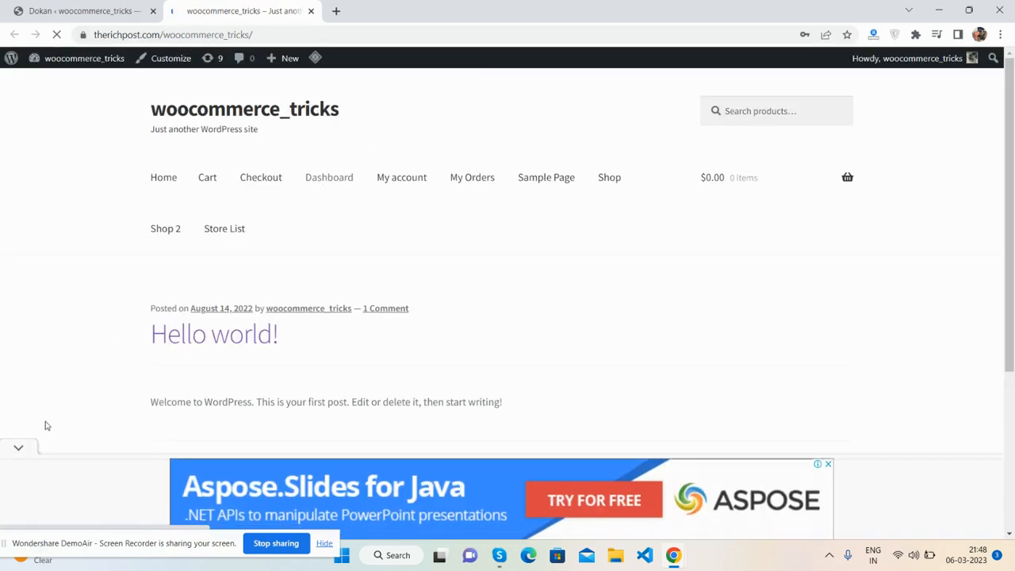
pyautogui.click(330, 178)
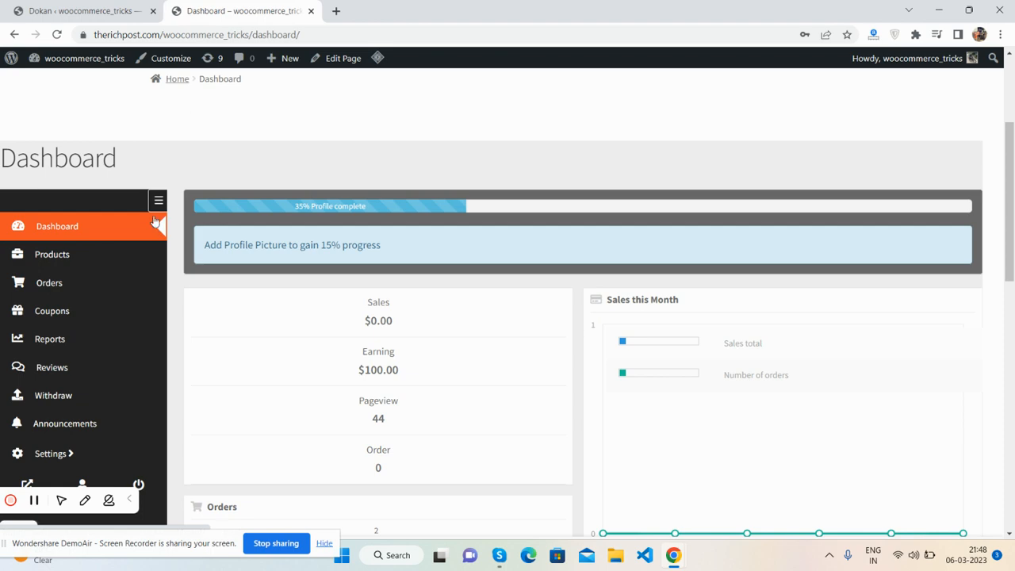
# Collapse and scroll the vendor dashboard, bring up the Shop page and dismiss the ad popup.
pyautogui.click(158, 200)
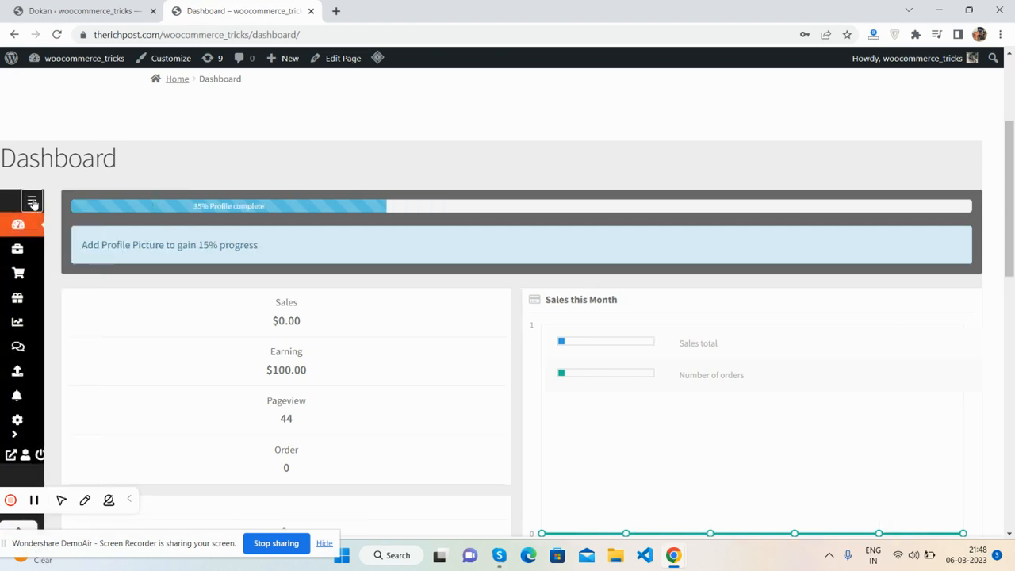
pyautogui.scroll(-3)
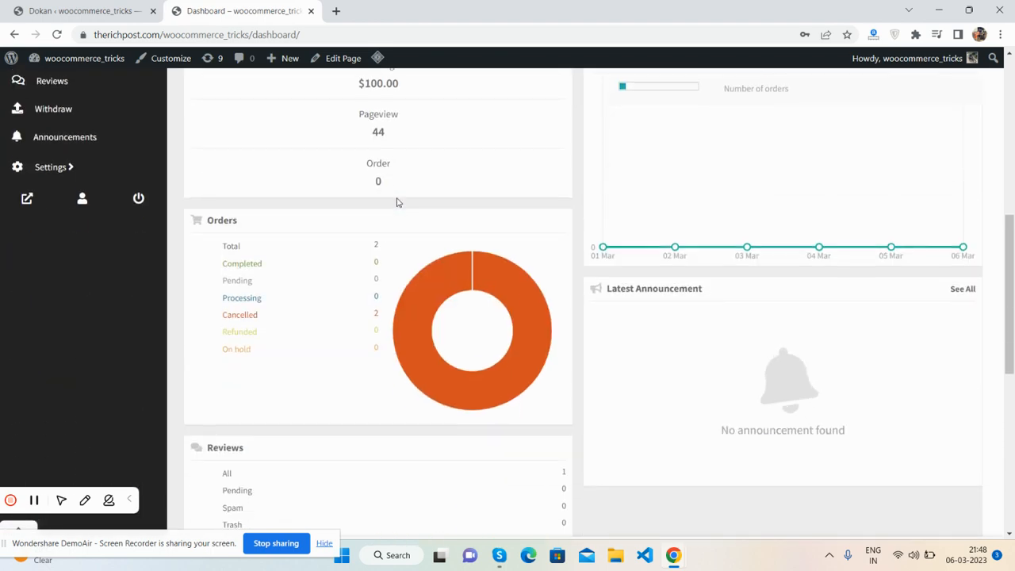
pyautogui.scroll(3)
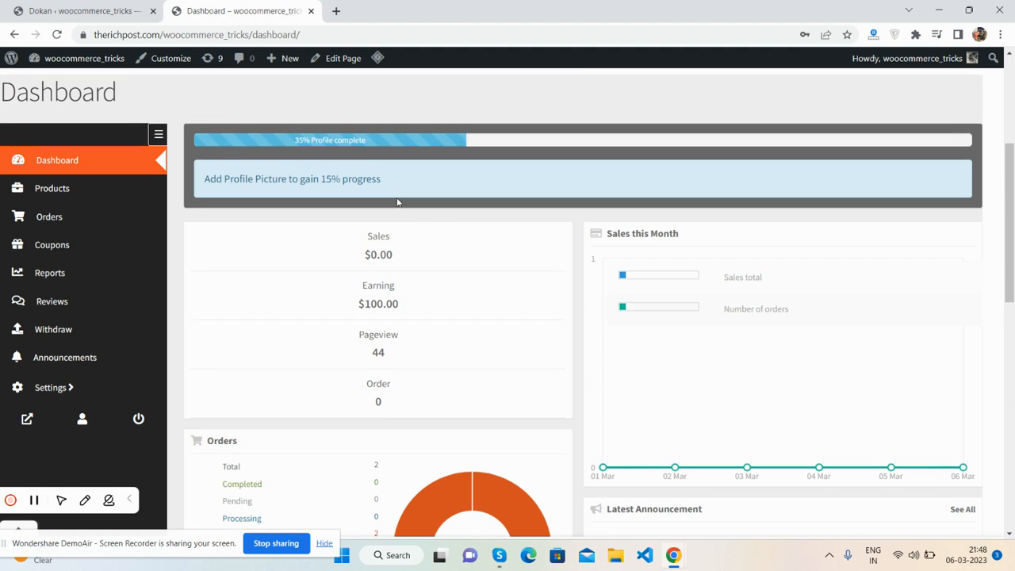
pyautogui.scroll(3)
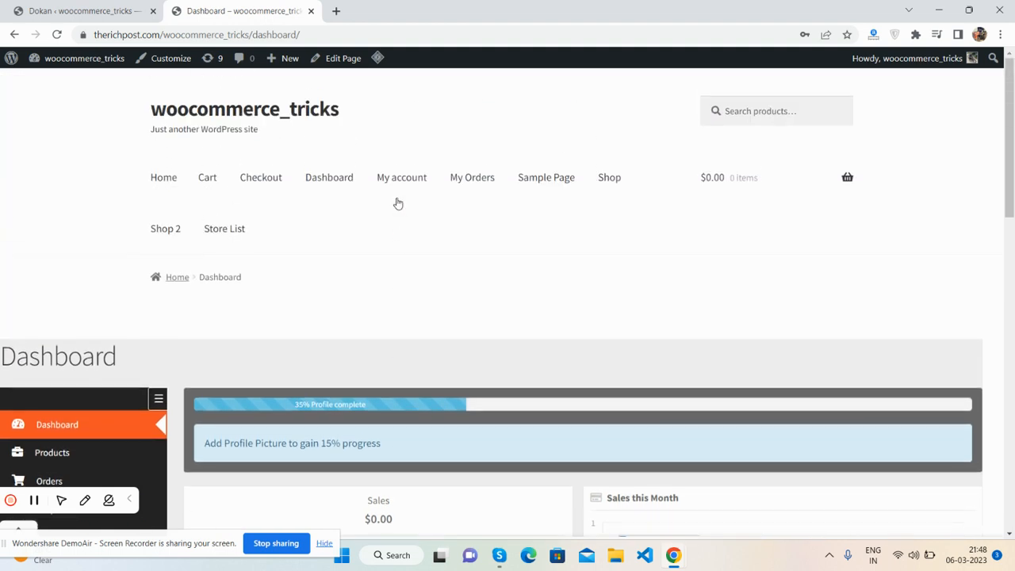
pyautogui.moveTo(608, 177)
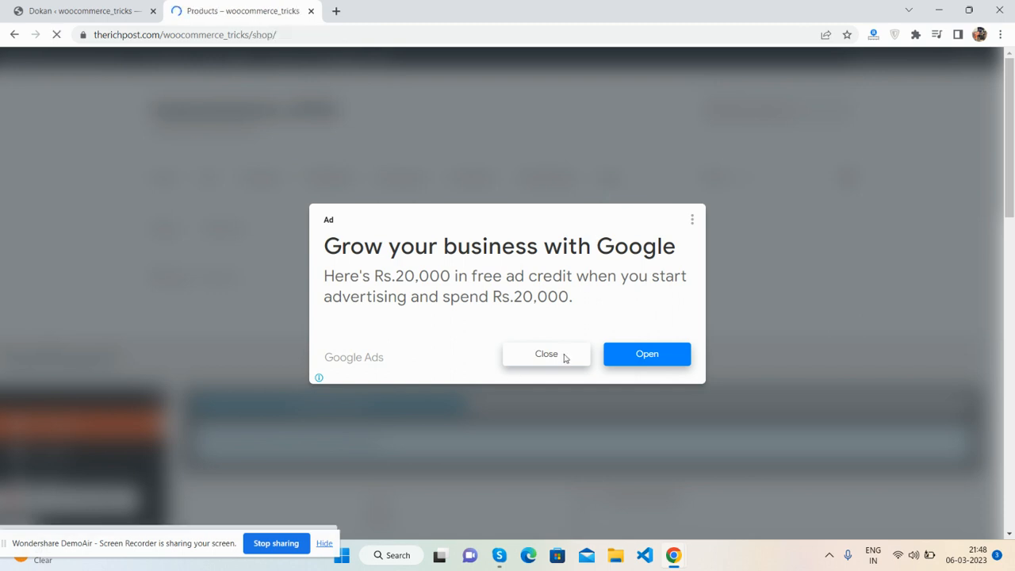
pyautogui.click(545, 353)
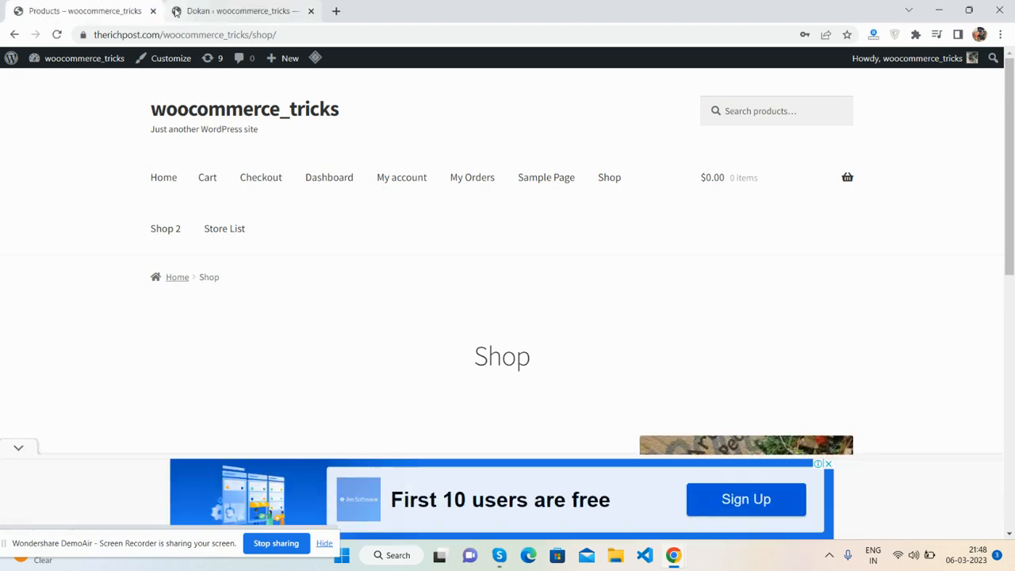
pyautogui.click(238, 11)
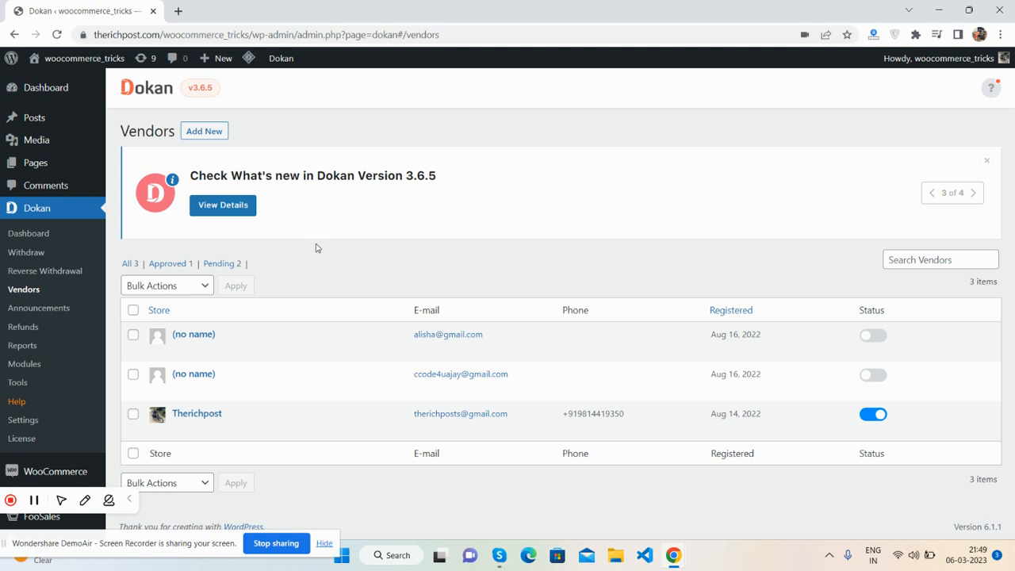
# Select the Therichpost row in Dokan > Vendors and follow its Edit link.
pyautogui.click(971, 194)
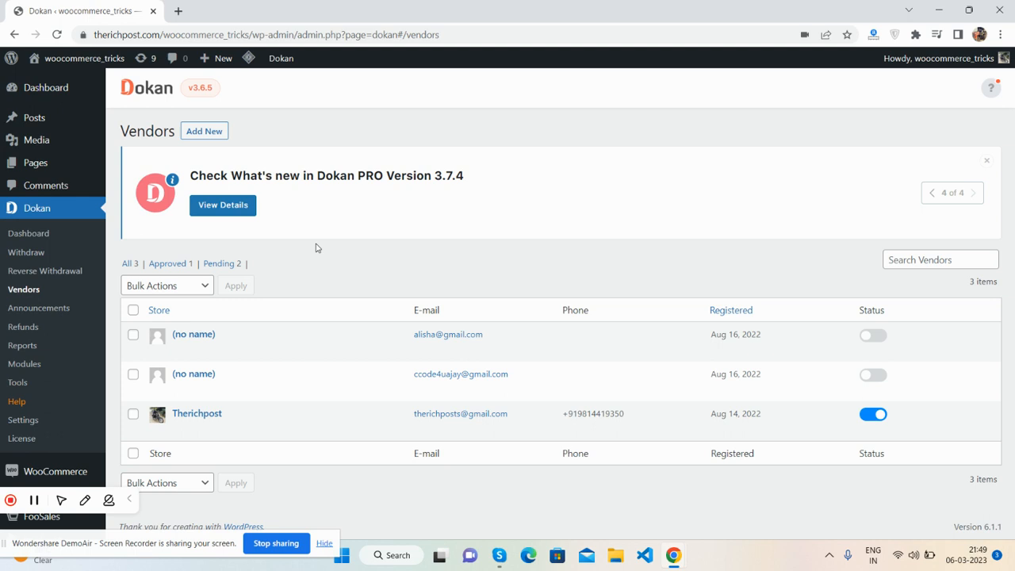
pyautogui.click(970, 193)
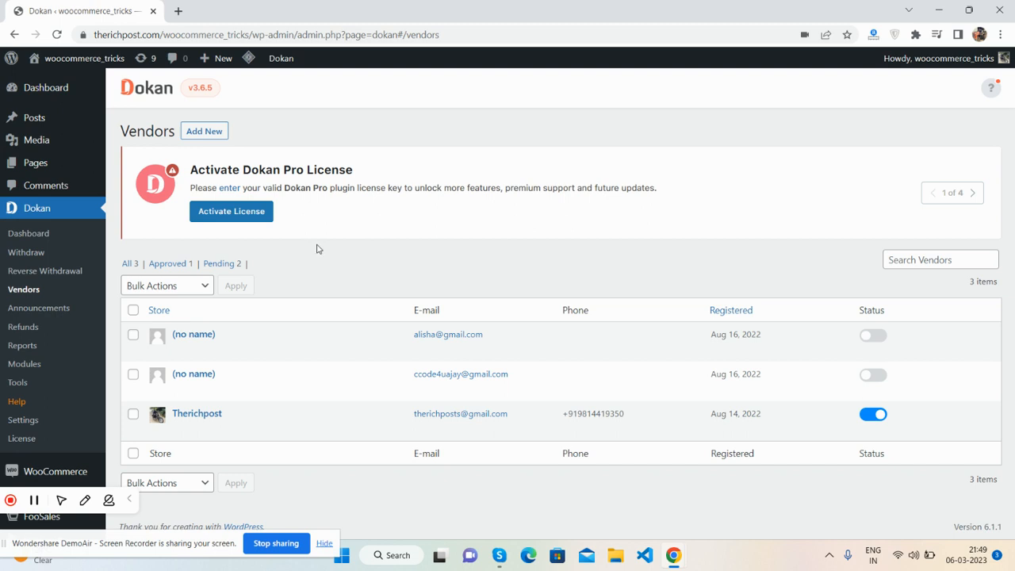
pyautogui.click(972, 194)
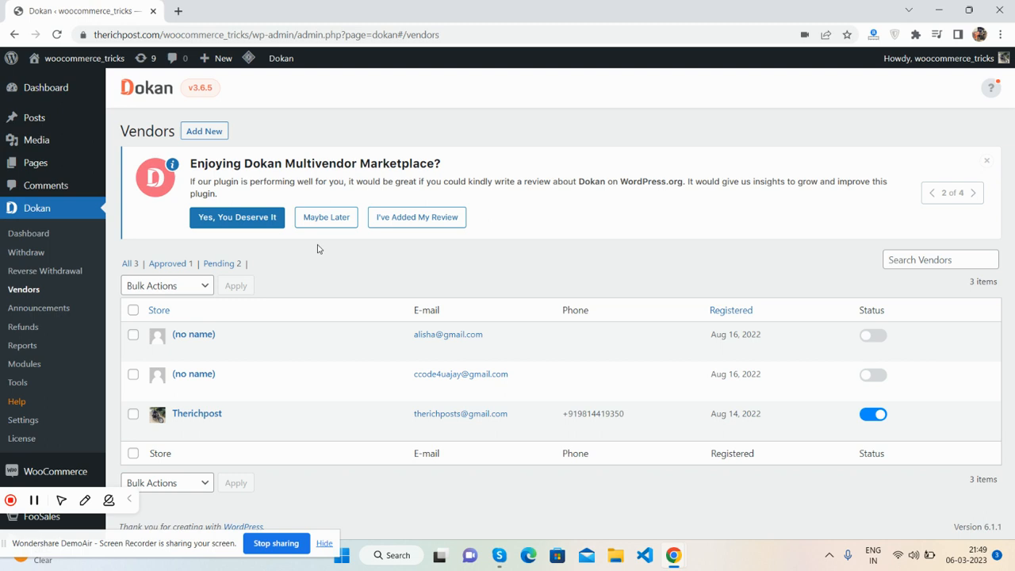
pyautogui.moveTo(196, 412)
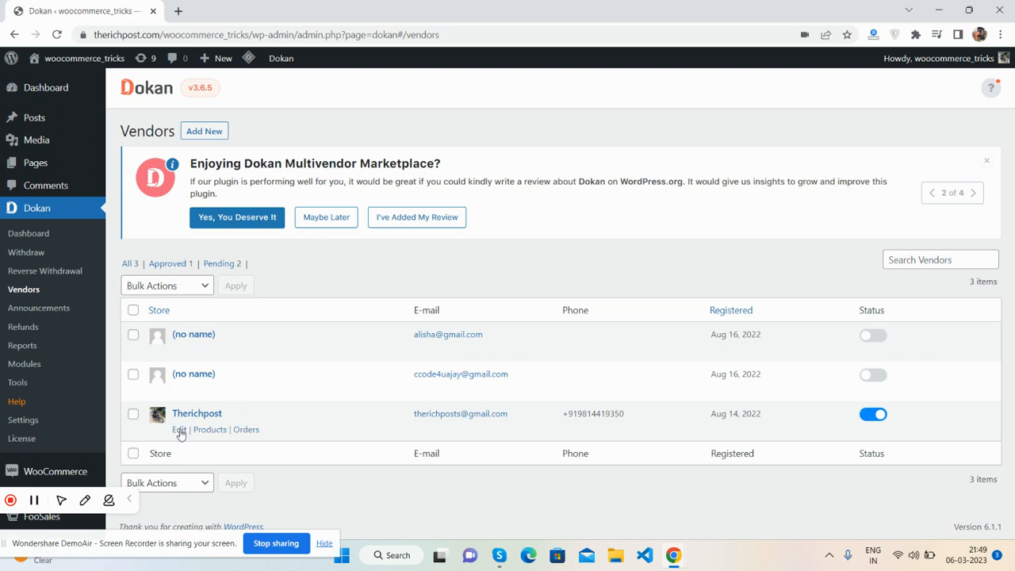
pyautogui.click(181, 428)
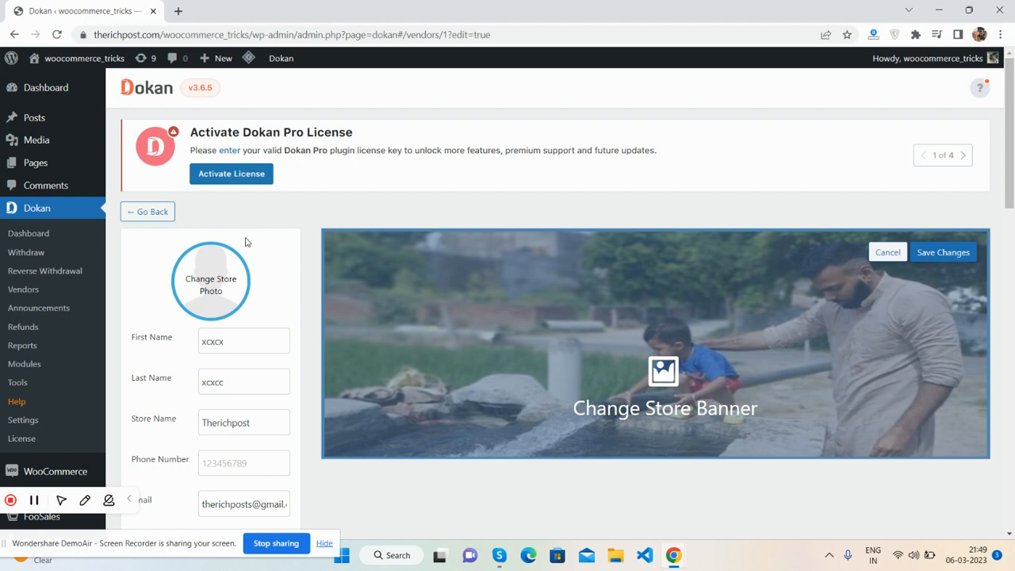
# Reopen Therichpost's edit form from a second Vendors tab and scroll through the Badge, address and social fields.
pyautogui.click(961, 155)
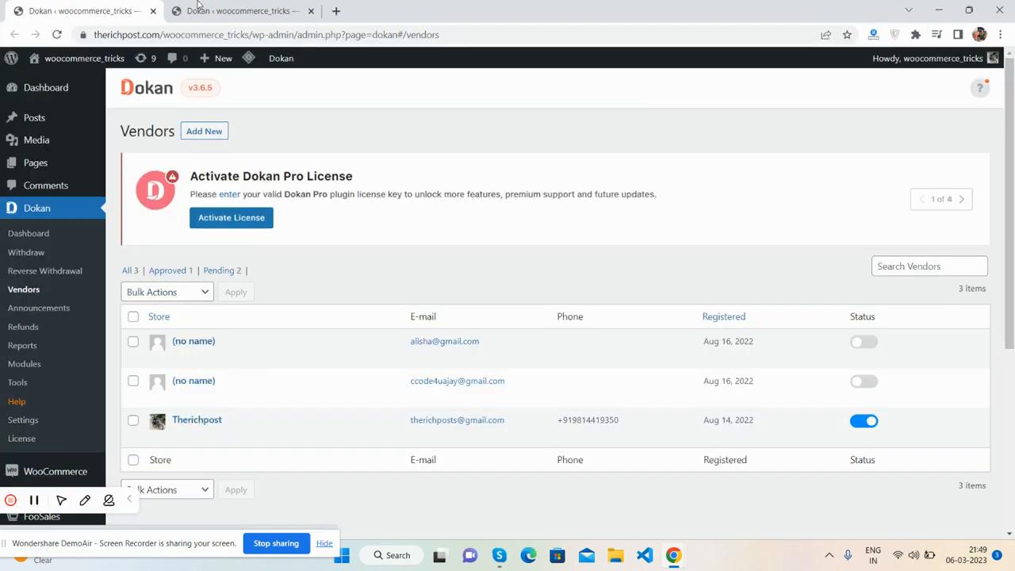
pyautogui.click(197, 418)
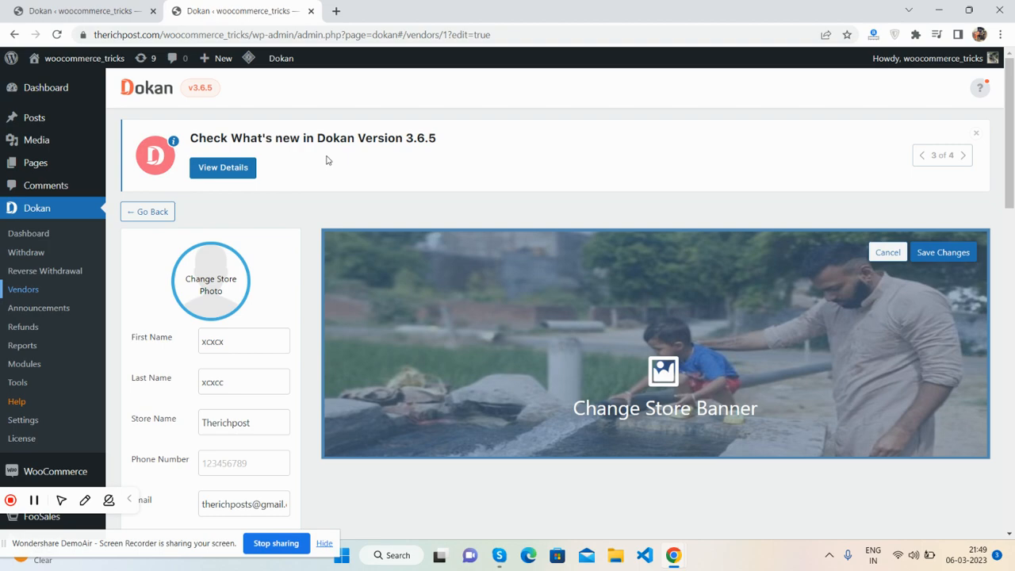
pyautogui.scroll(-3)
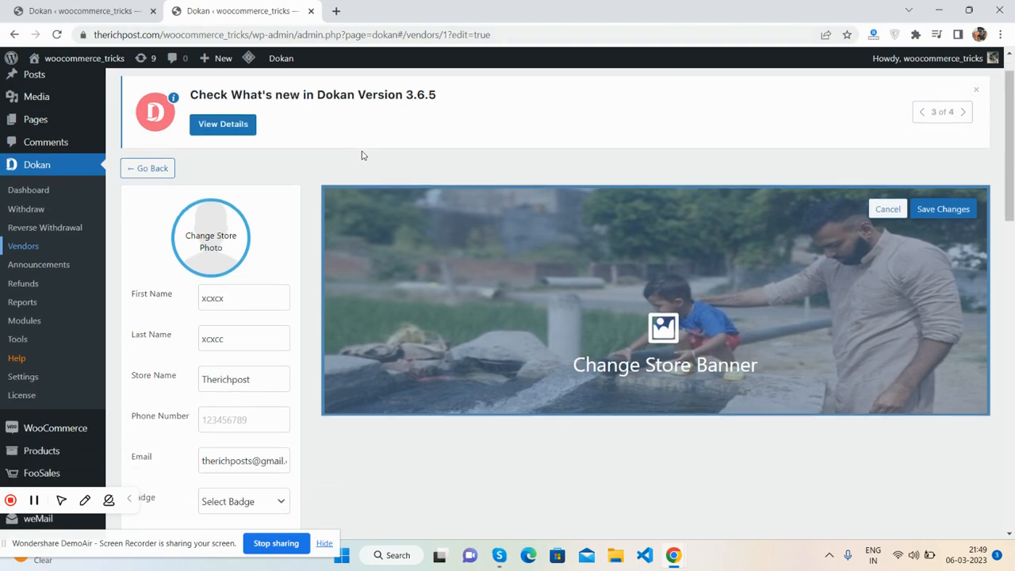
pyautogui.scroll(-3)
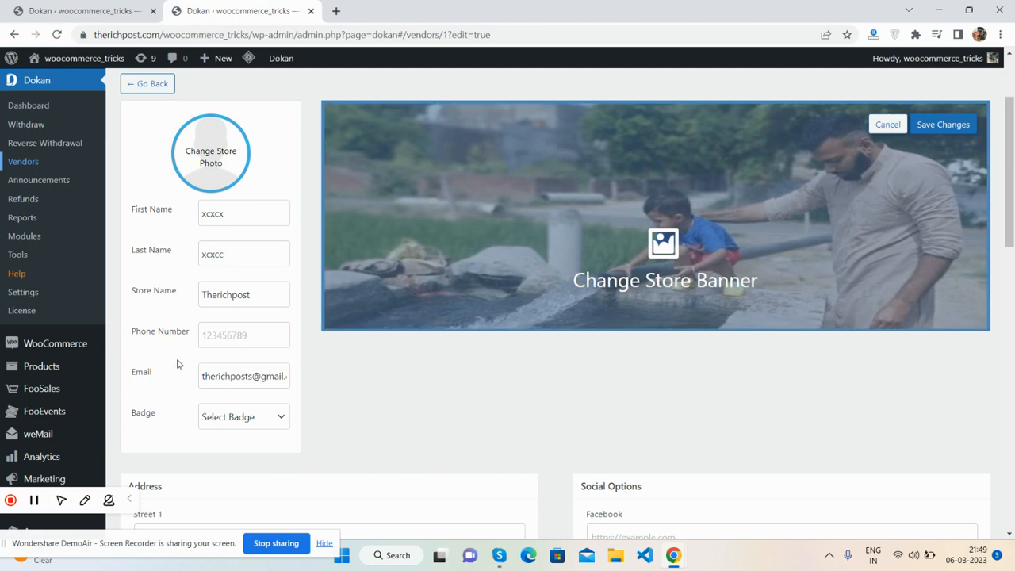
pyautogui.scroll(-3)
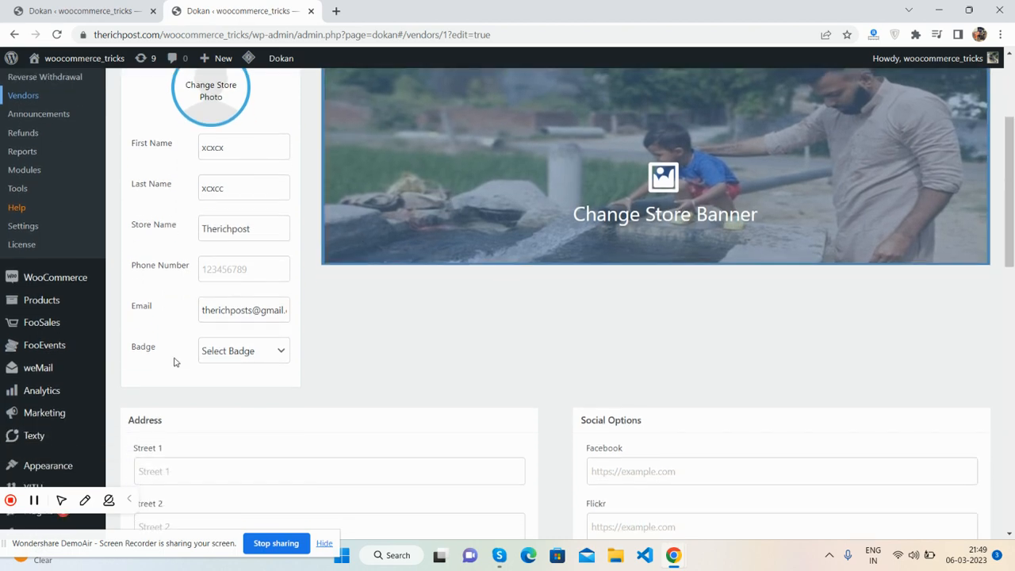
pyautogui.click(244, 351)
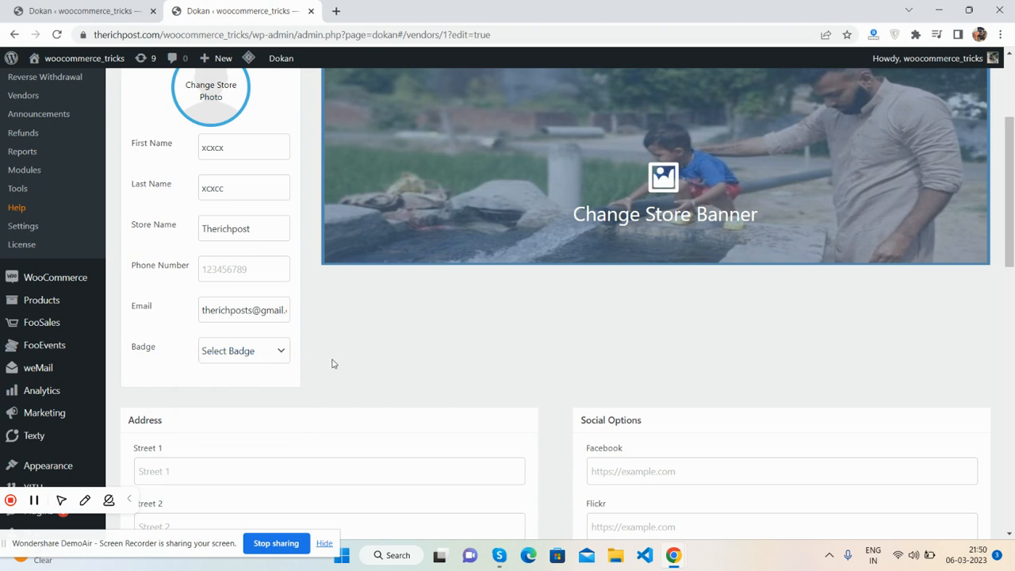
pyautogui.scroll(3)
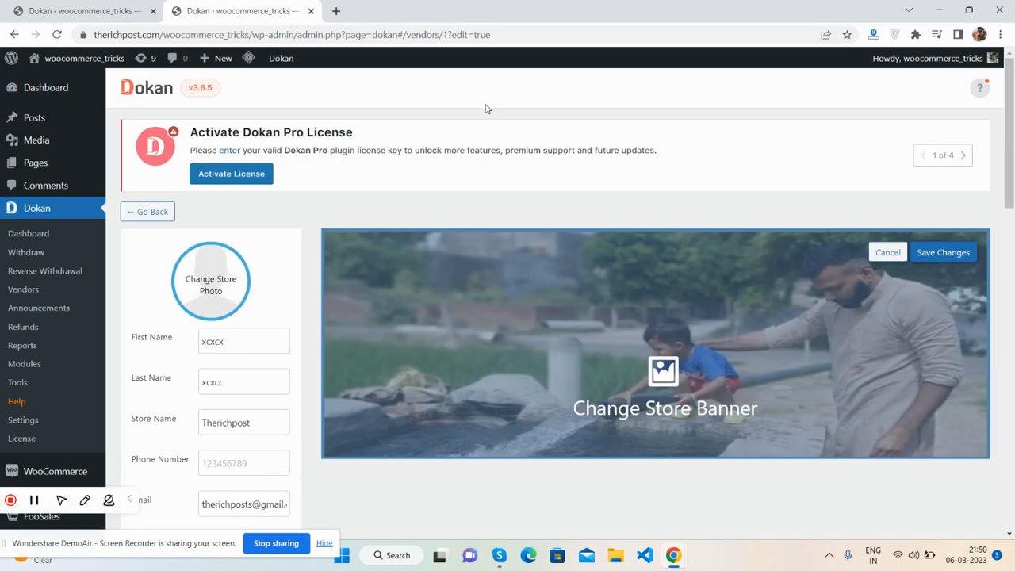
# Expand the Badge dropdown on Therichpost's form, listing Early Supporter and Expert Level.
pyautogui.scroll(-3)
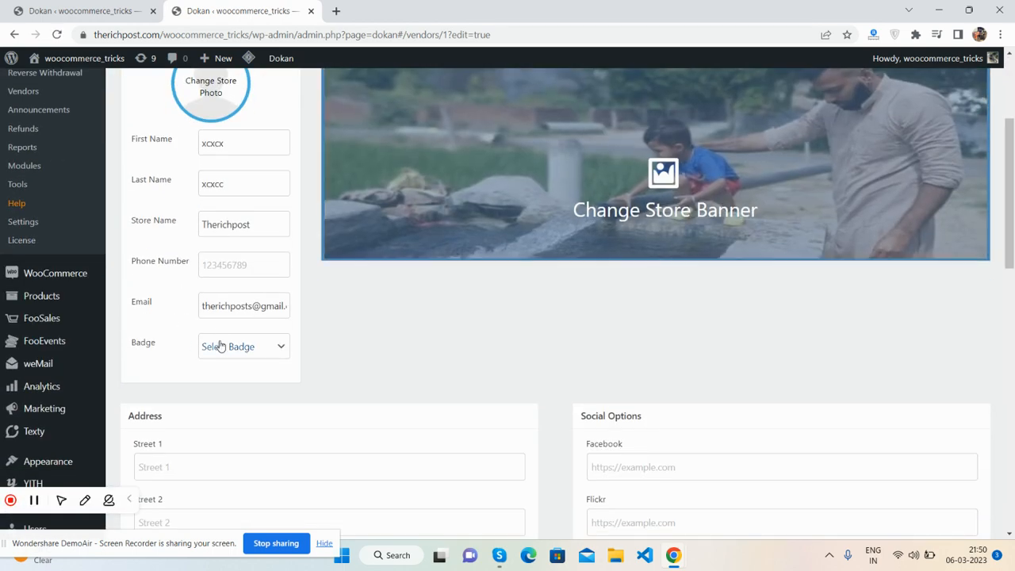
pyautogui.scroll(-3)
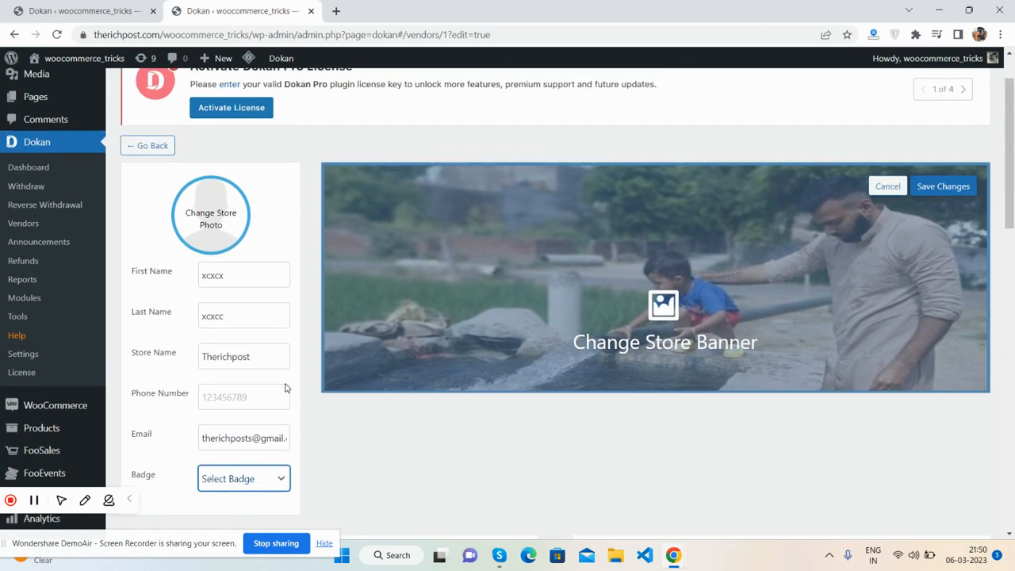
pyautogui.scroll(-3)
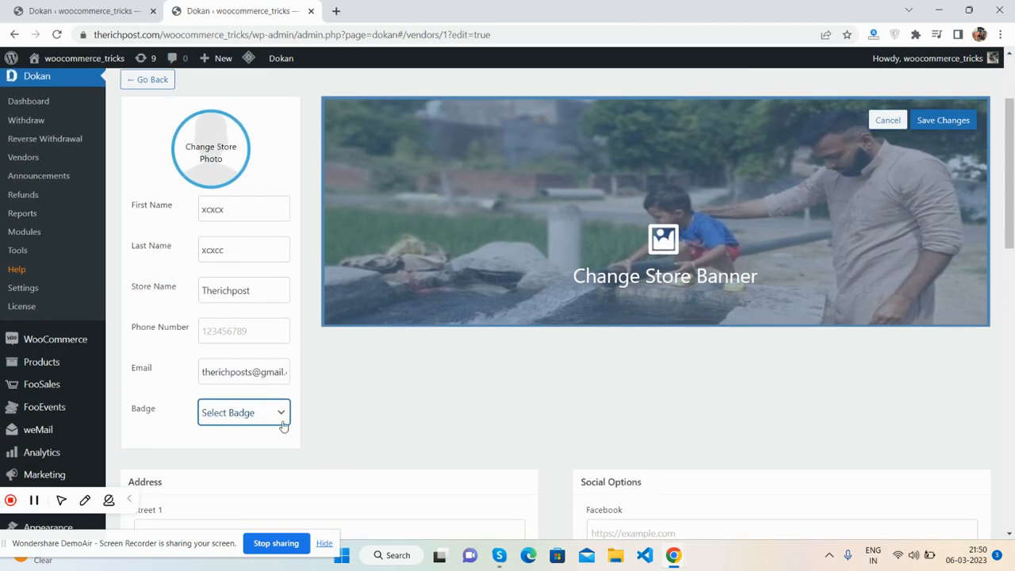
pyautogui.click(244, 413)
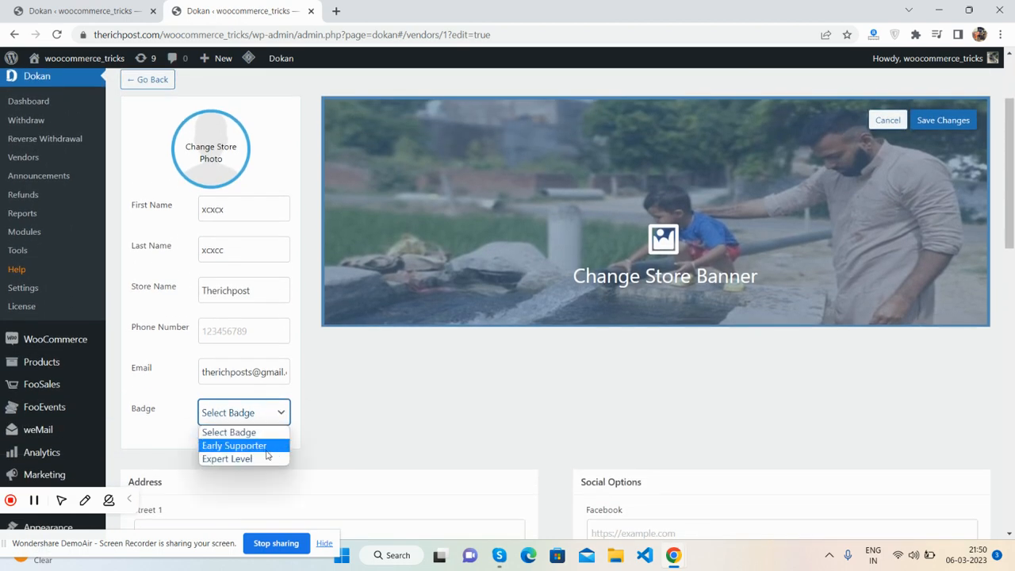